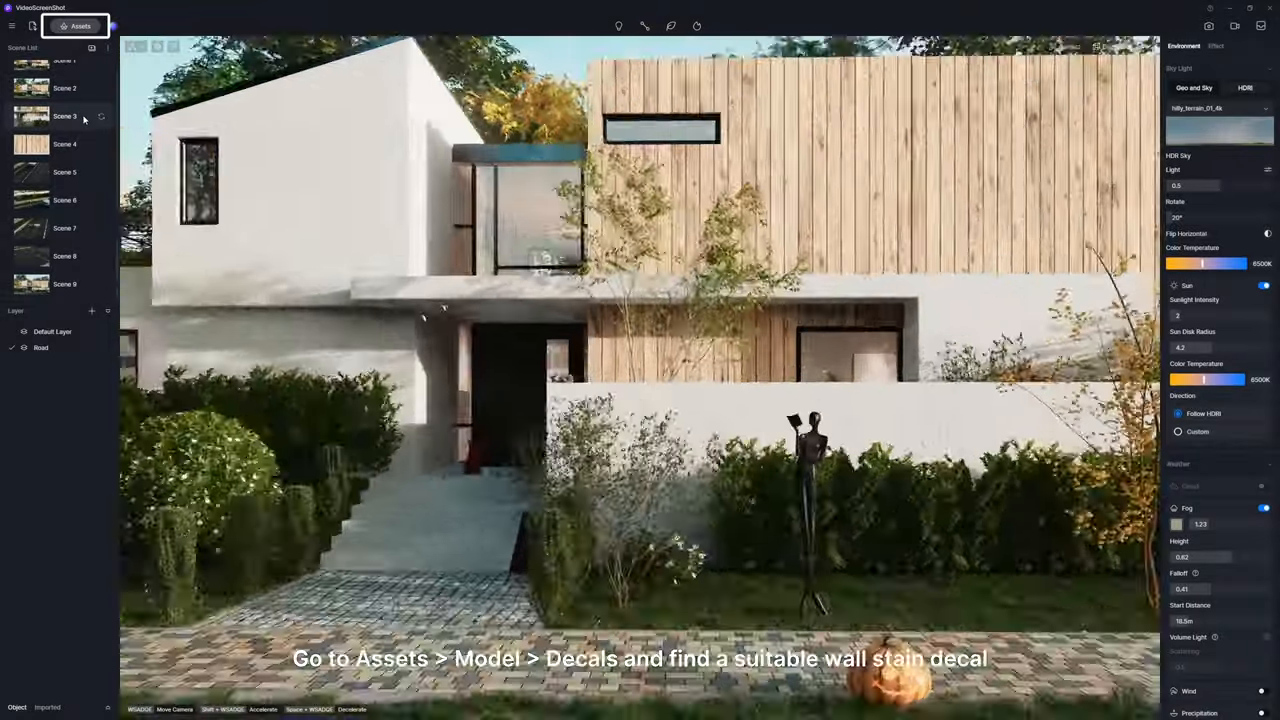
Place the Wall dirt 08 decal on the front wall and reduce its opacity.
{"action": "left_click", "coordinate": [72, 28]}
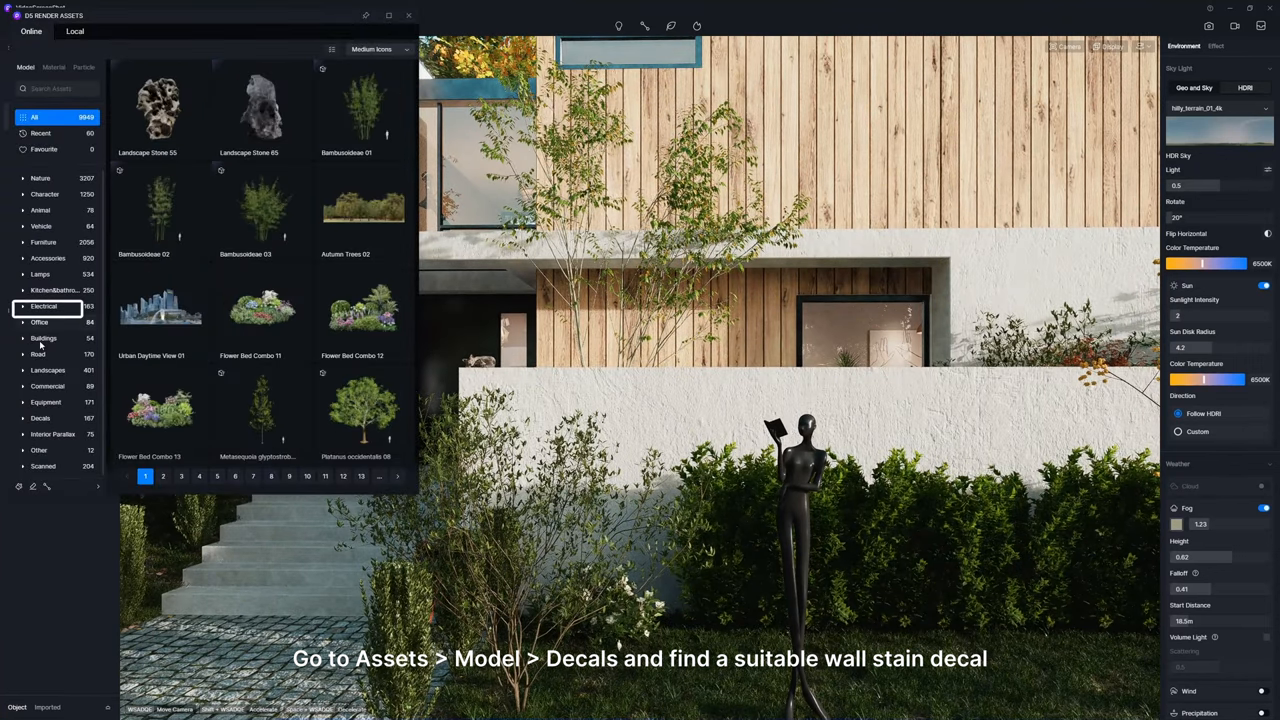
{"action": "left_click", "coordinate": [51, 450]}
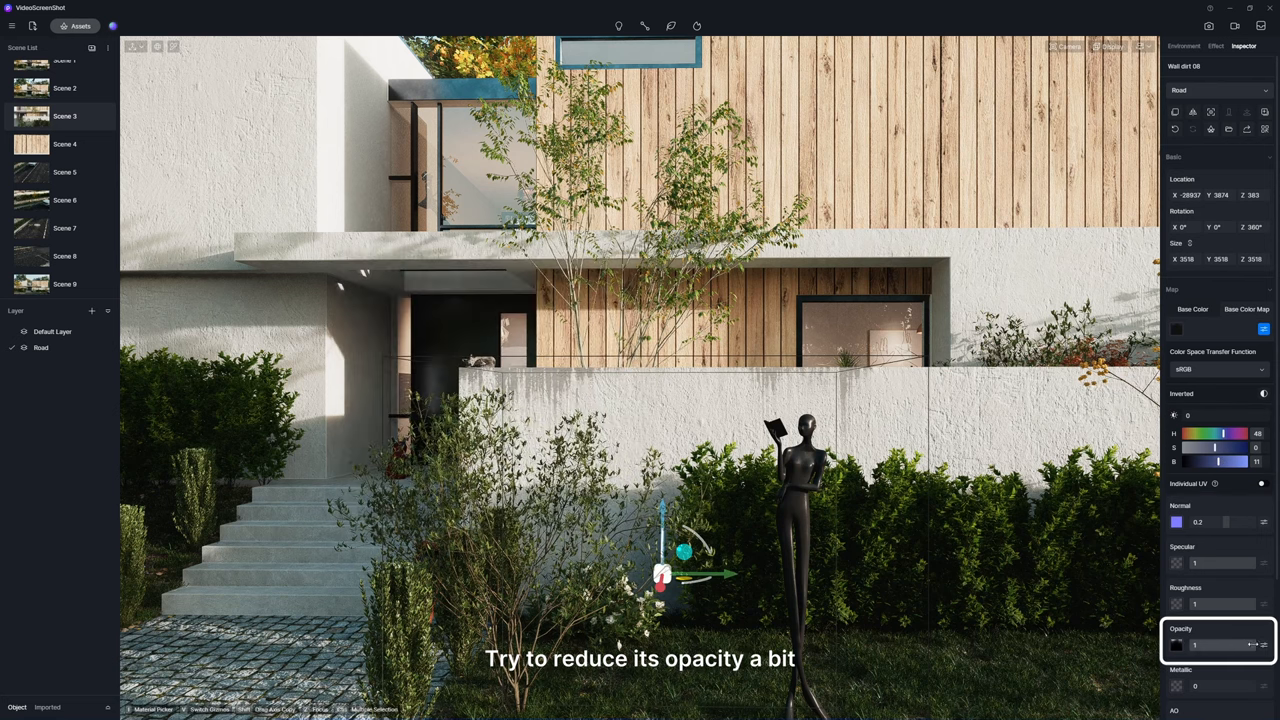
{"action": "left_click_drag", "start_coordinate": [1250, 645], "coordinate": [1213, 645]}
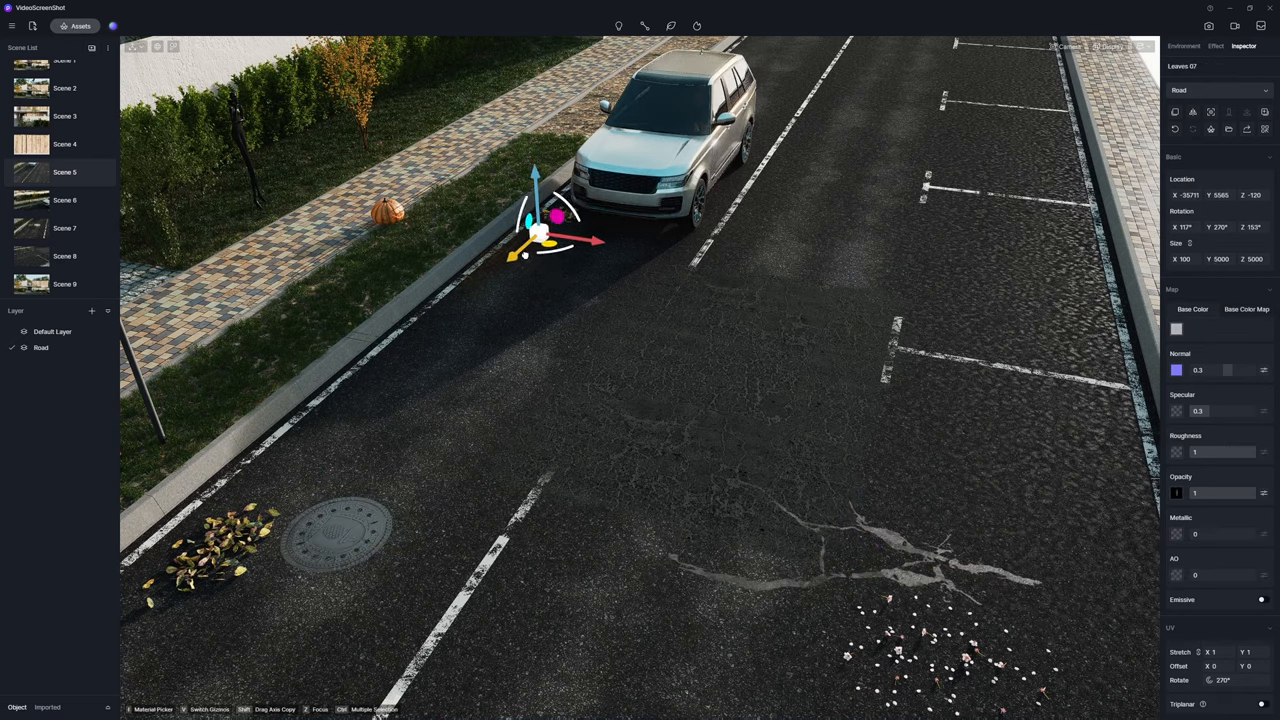
{"action": "left_click", "coordinate": [65, 228]}
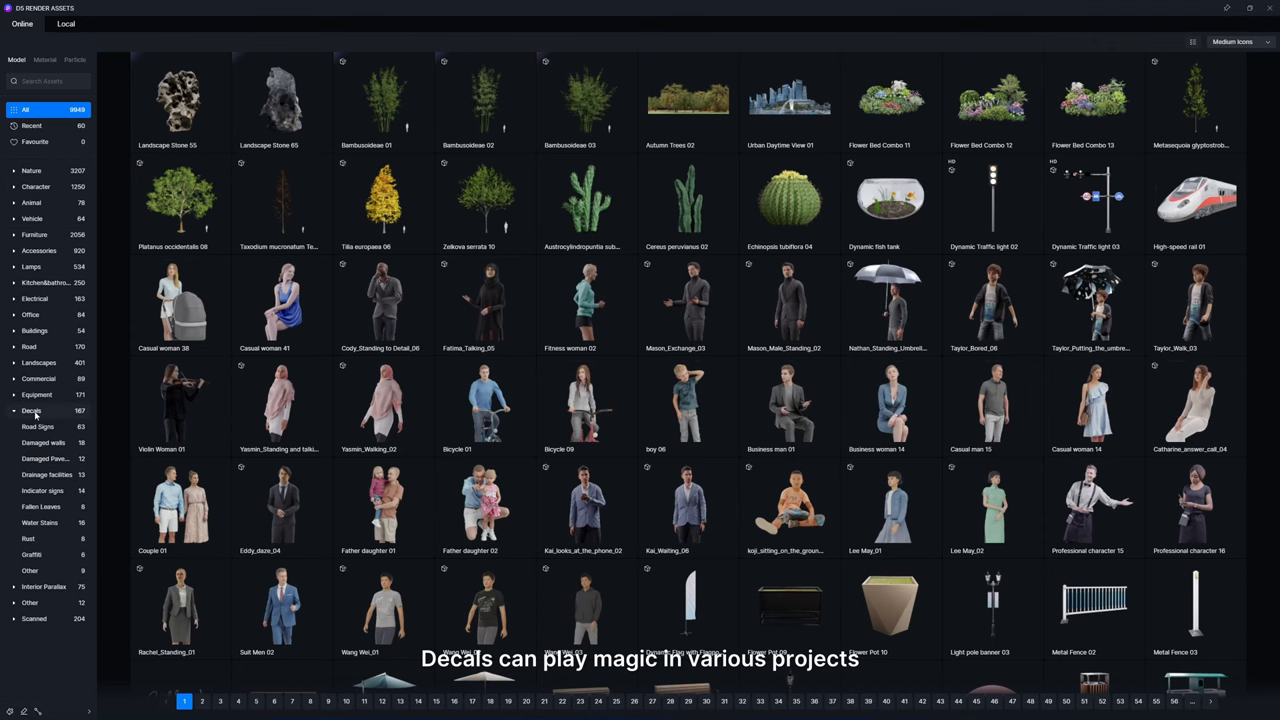
List all decal assets and scroll through their thumbnails.
{"action": "left_click", "coordinate": [30, 410]}
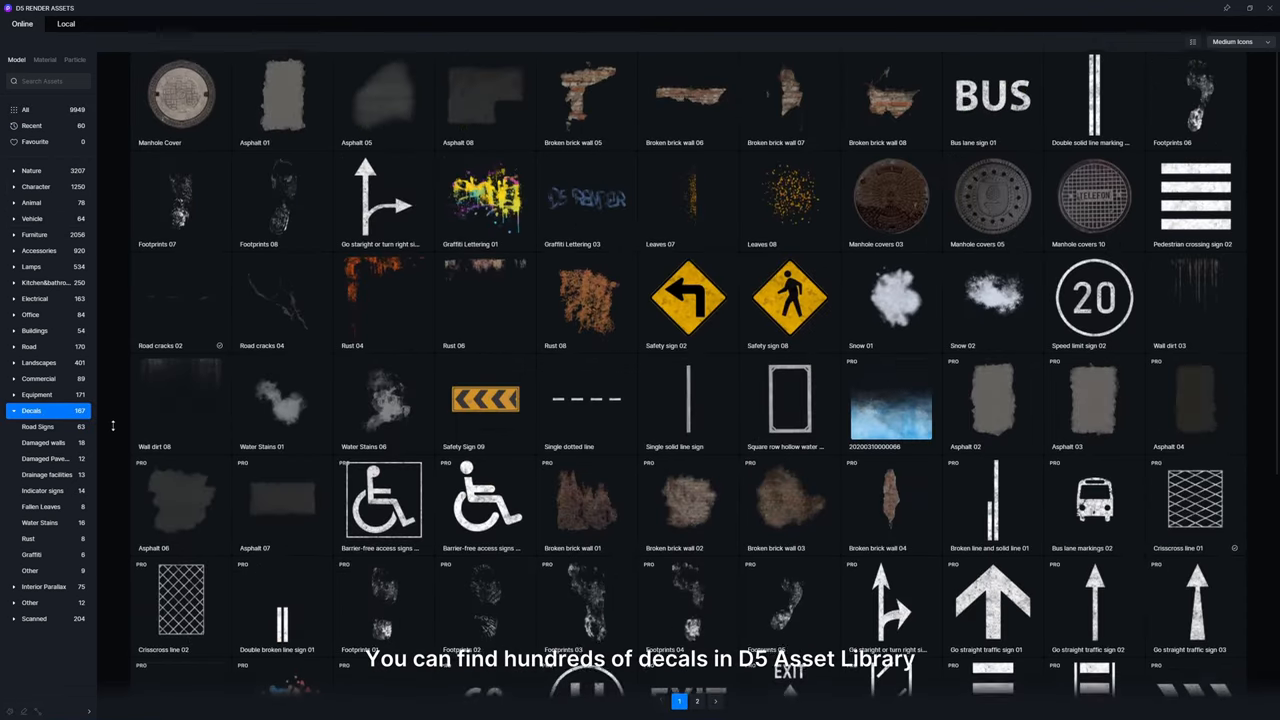
{"action": "scroll", "scroll_direction": "down", "scroll_amount": 3}
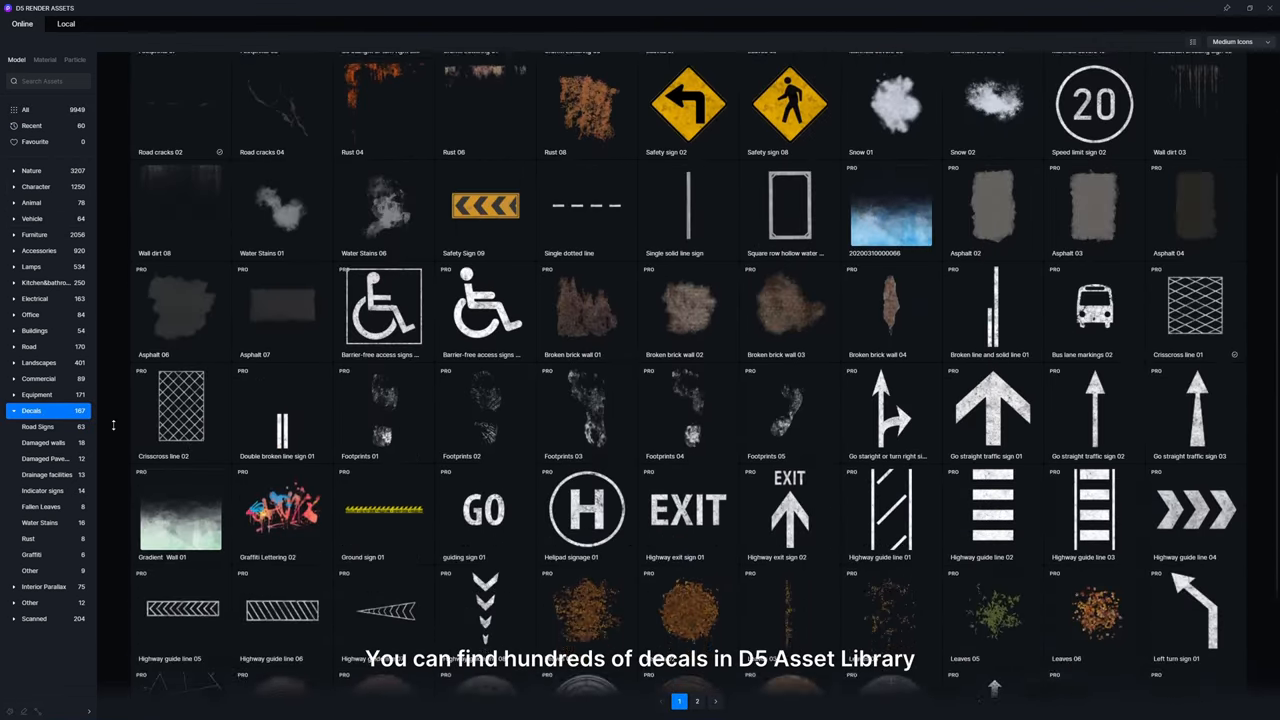
{"action": "scroll", "scroll_direction": "down", "scroll_amount": 3}
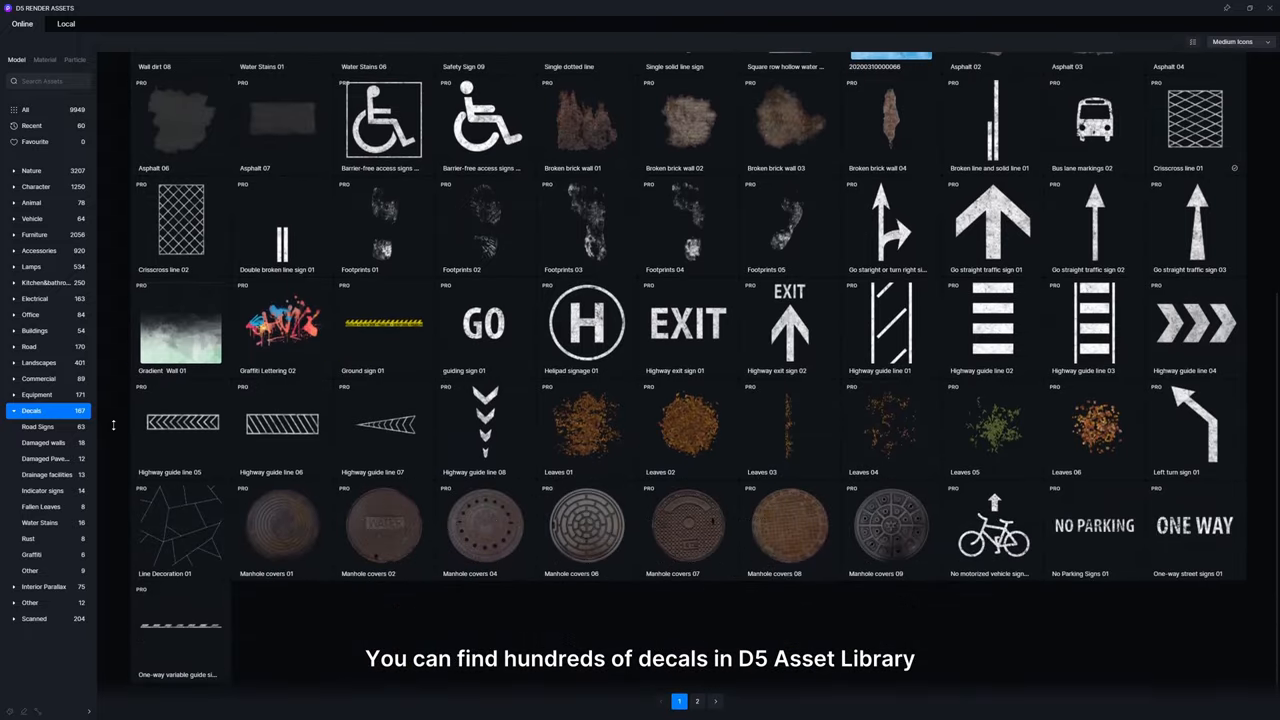